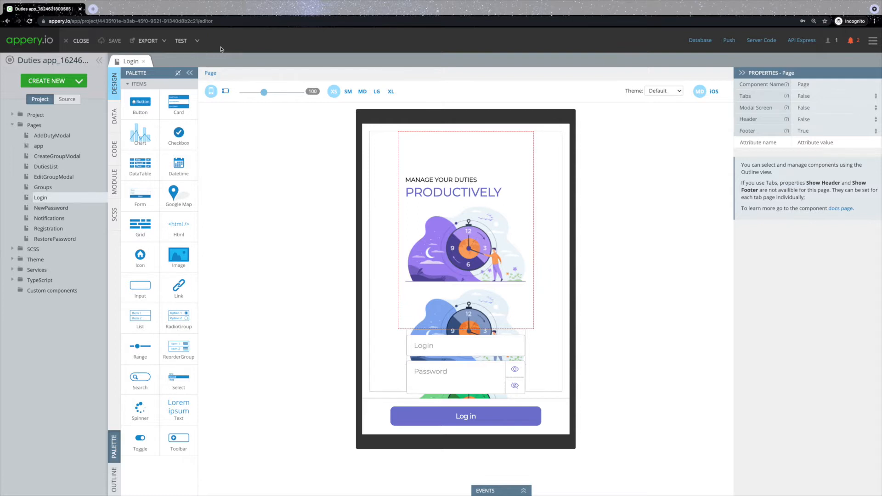
mouse_move(207, 49)
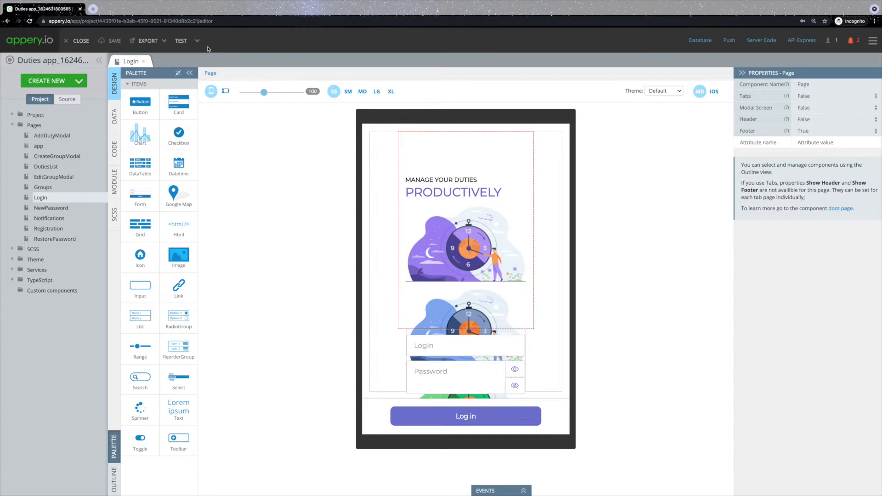
Step: Launch the Duties app in Mobile Preview, showing its login screen
left_click(181, 40)
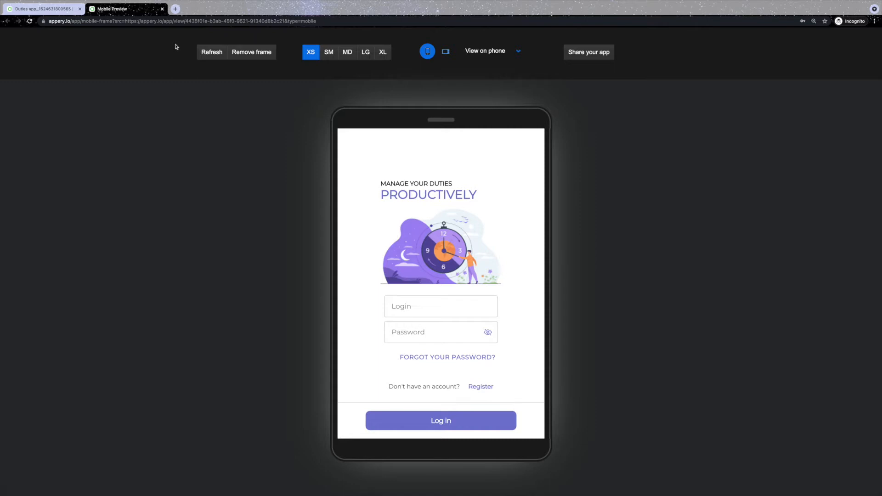
mouse_move(190, 83)
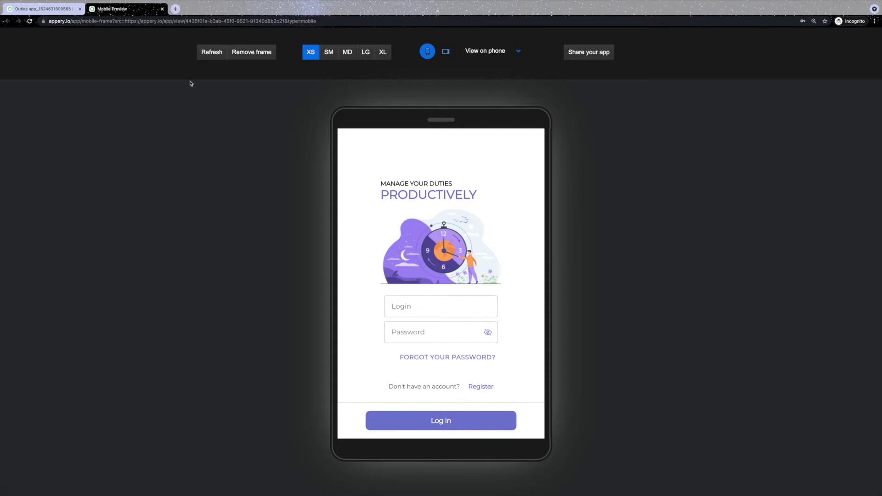
mouse_move(486, 388)
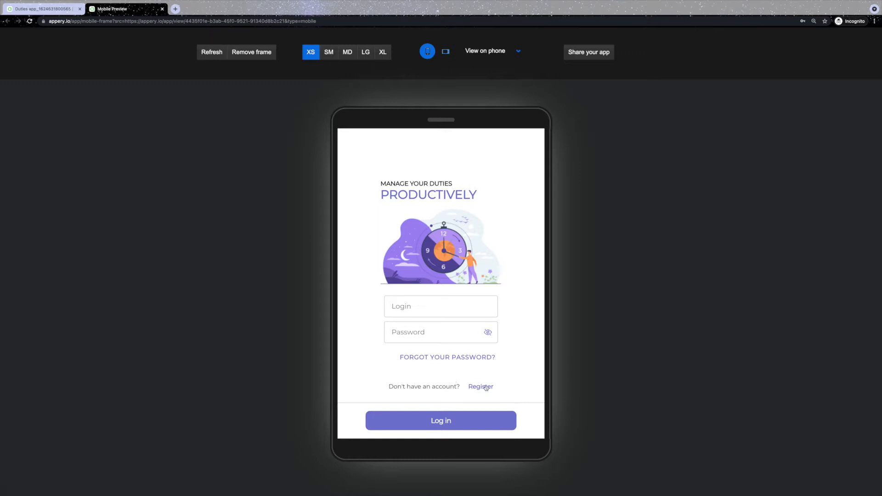
Step: Open Register, enter first name 'Al', a saved email and both passwords, and submit
left_click(481, 386)
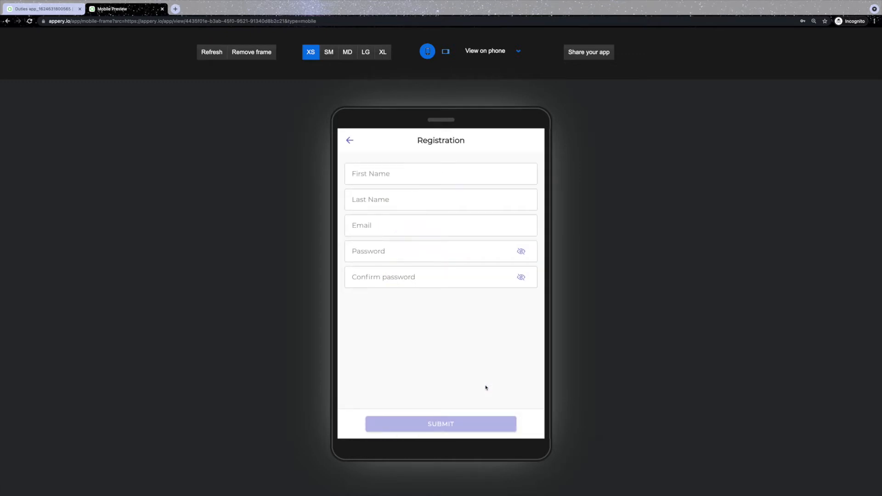
type("Al")
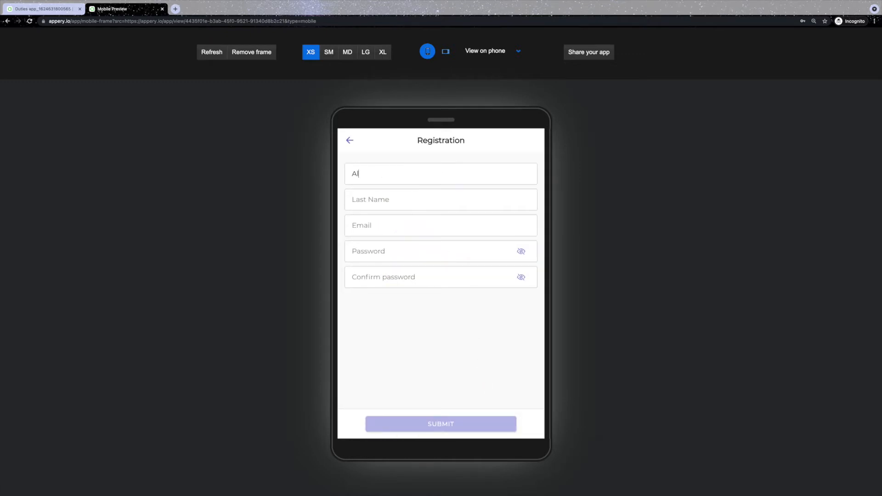
left_click(440, 226)
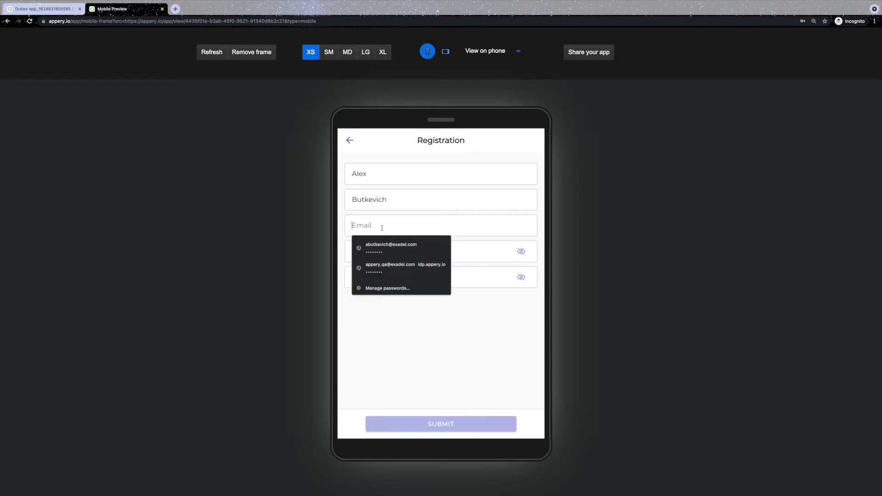
left_click(391, 247)
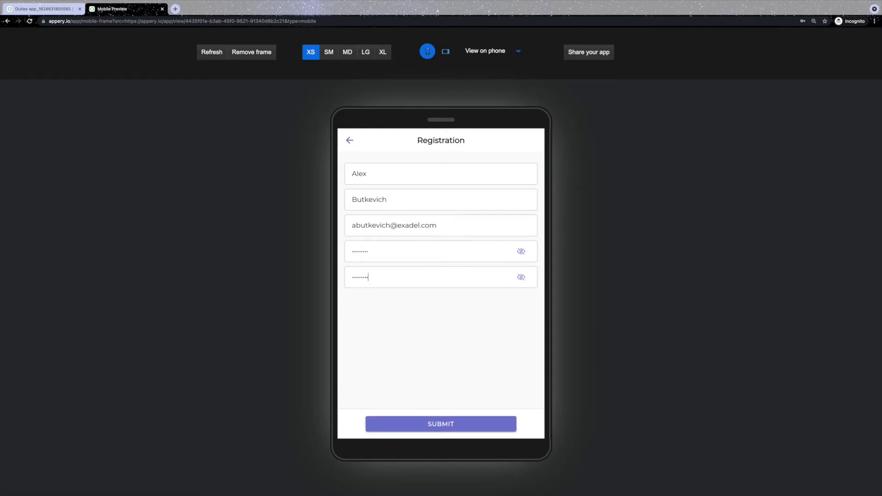
left_click(440, 423)
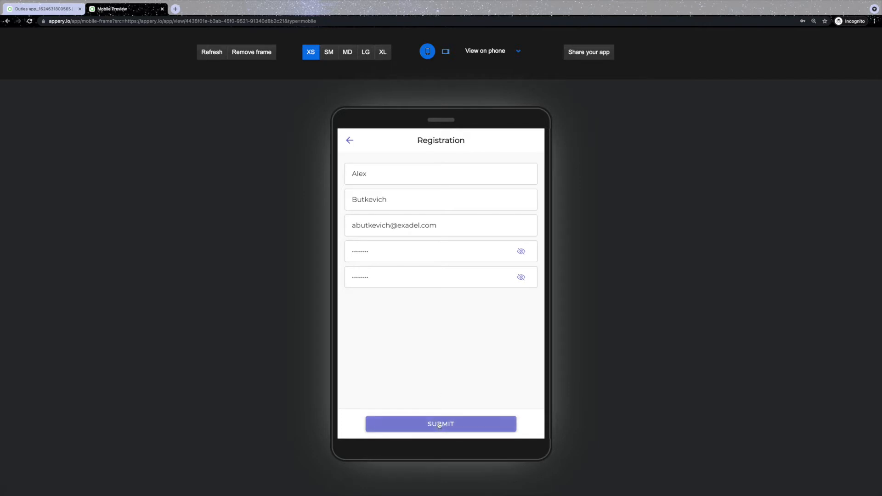
left_click(440, 423)
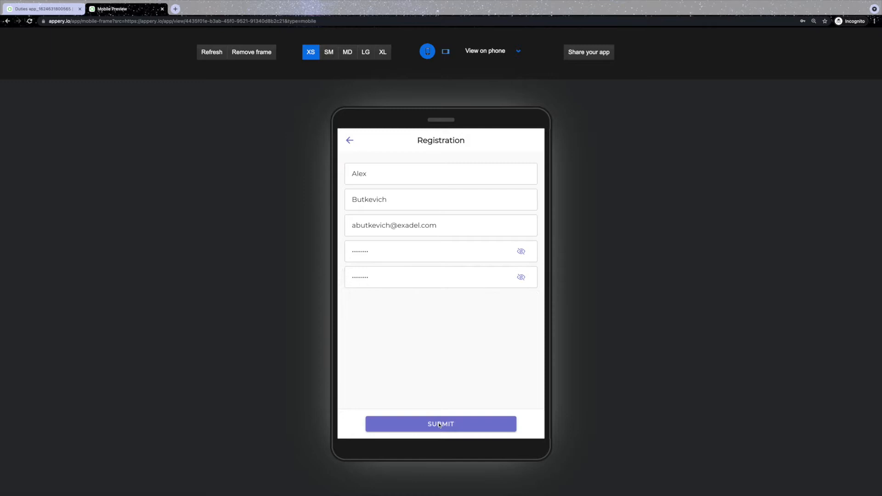
left_click(440, 424)
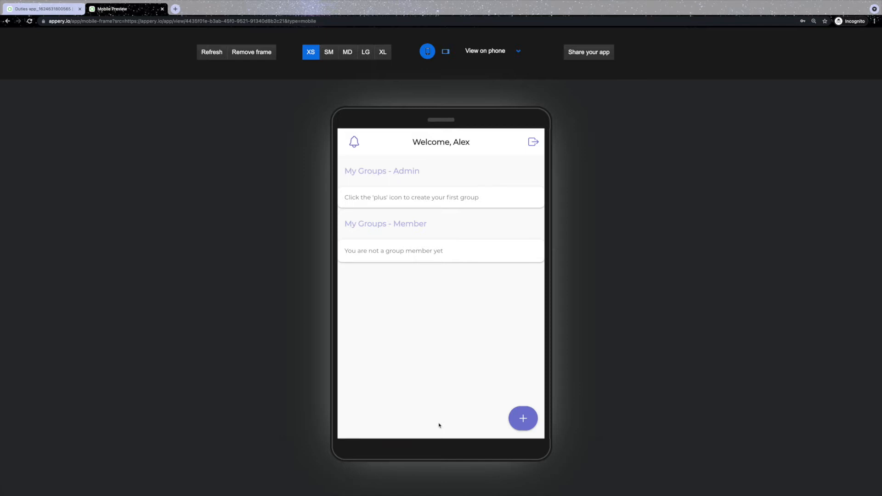
mouse_move(458, 424)
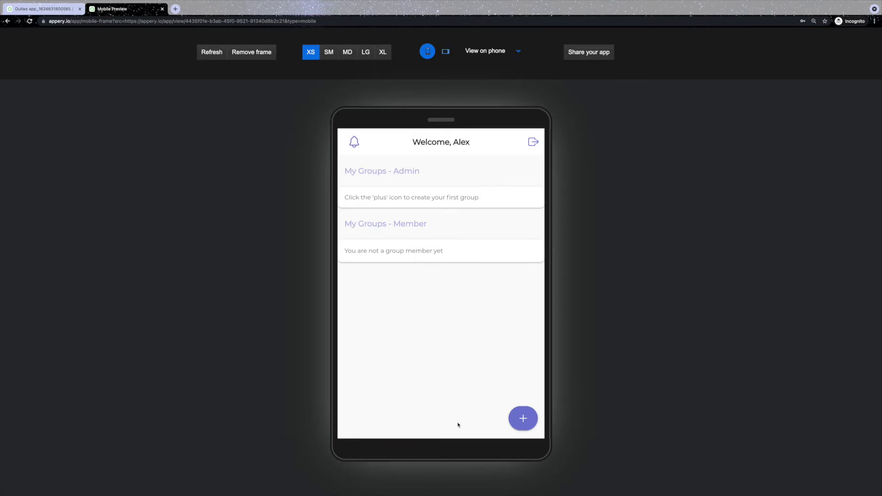
left_click(522, 418)
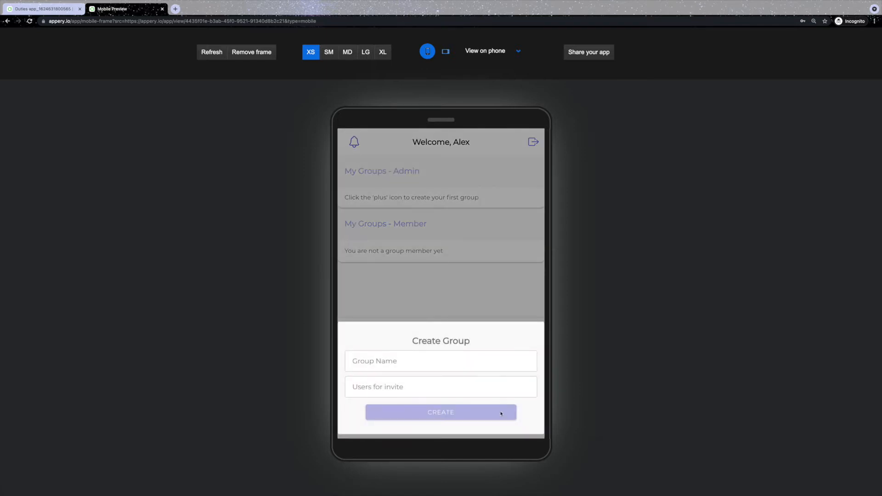
type("Dutiw")
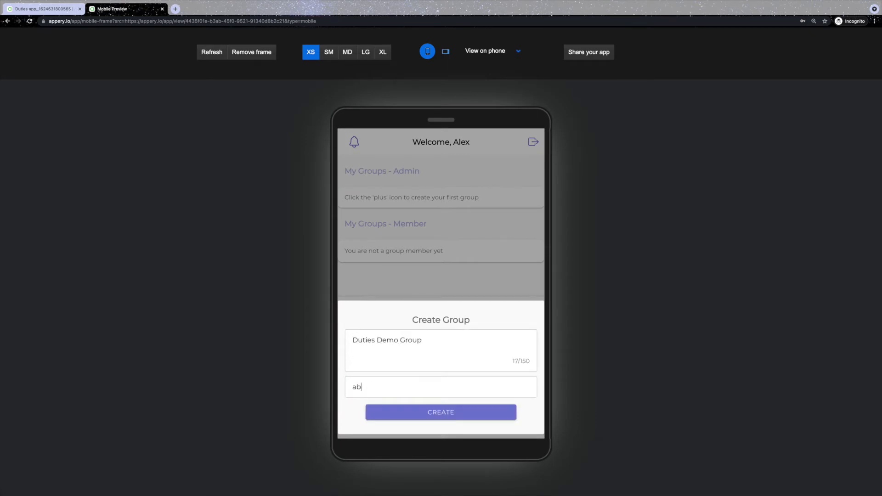
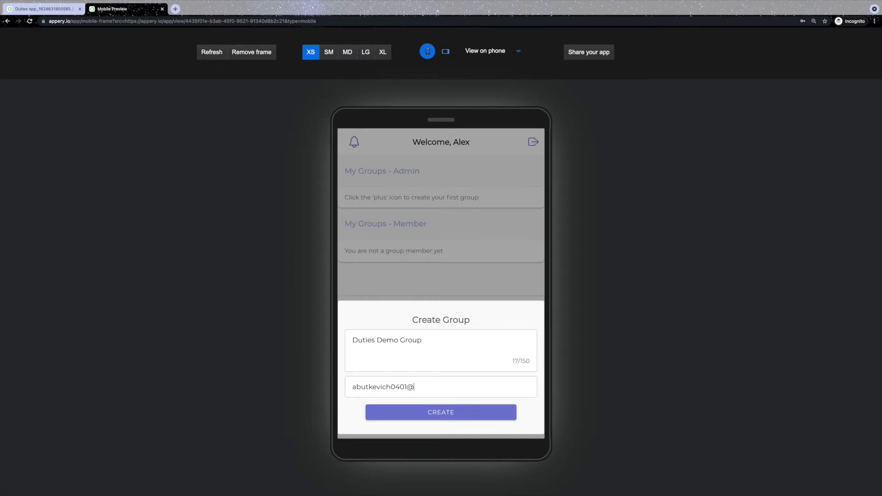
left_click(440, 411)
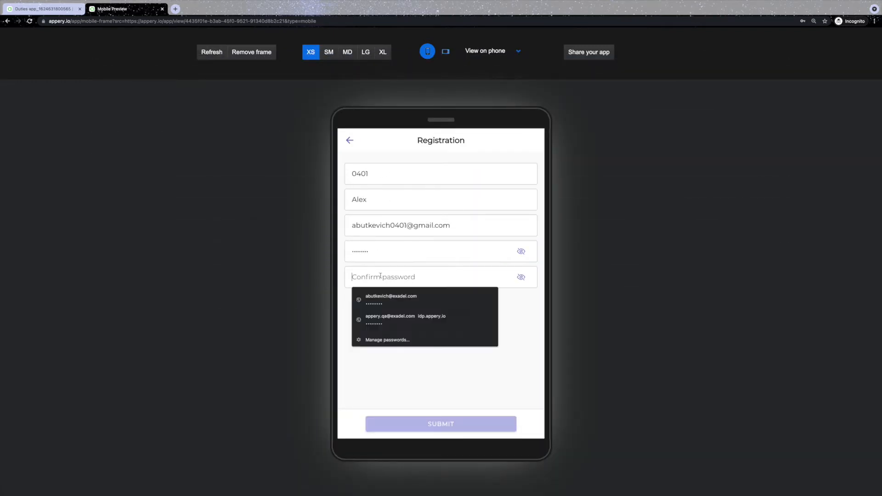
Step: Submit the second account's registration, then JOIN Duties Demo Group from Notifications
left_click(440, 424)
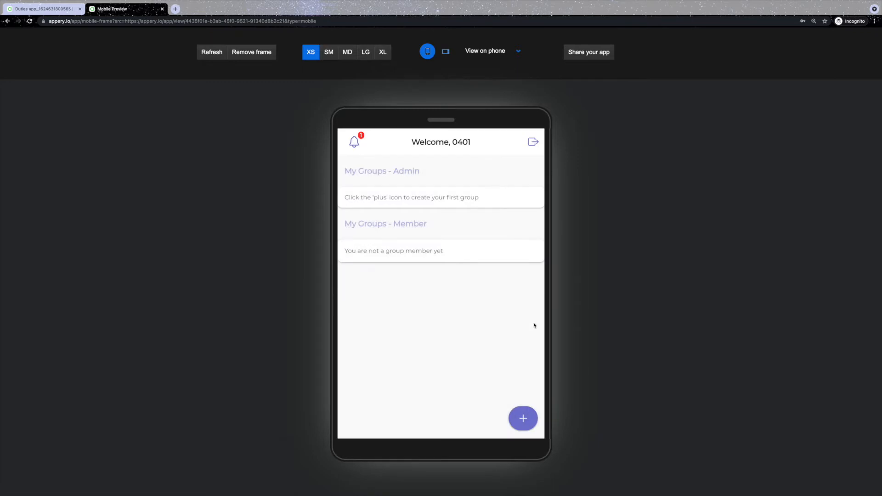
mouse_move(443, 258)
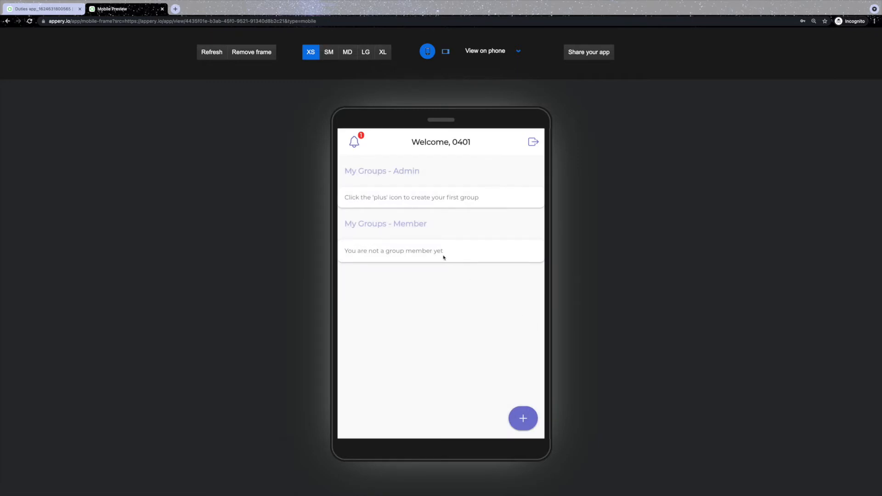
mouse_move(354, 142)
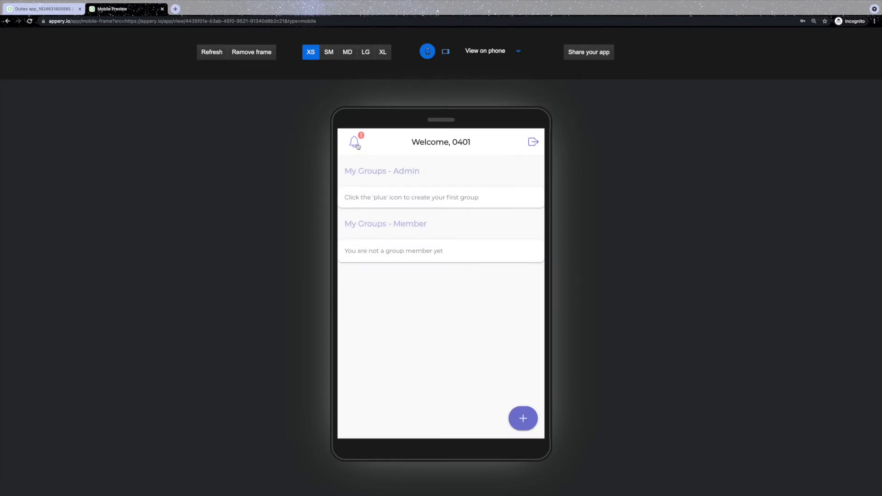
left_click(353, 141)
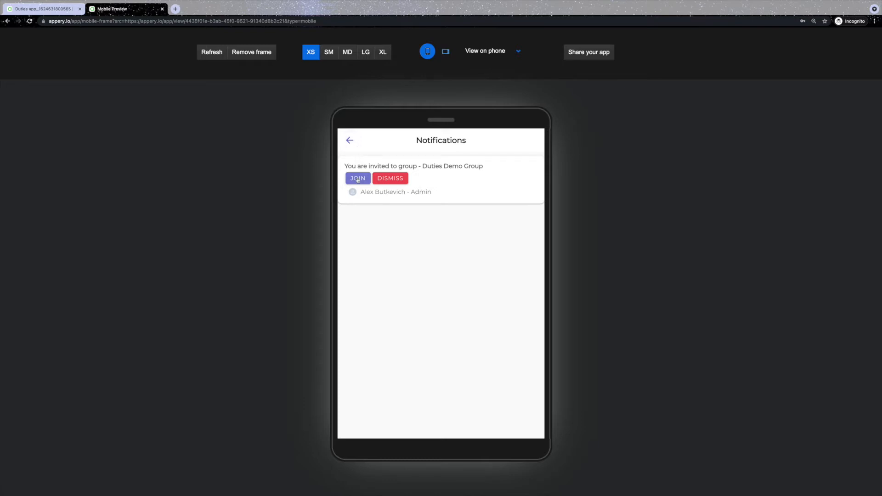
left_click(356, 178)
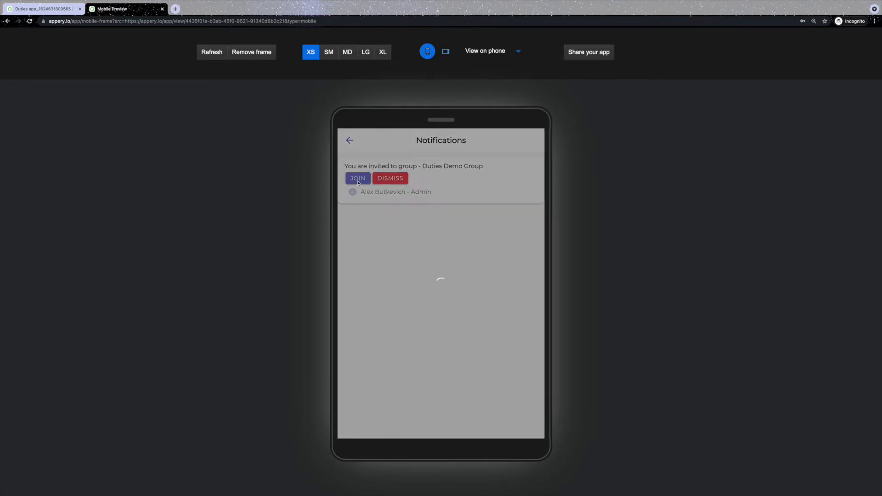
left_click(357, 178)
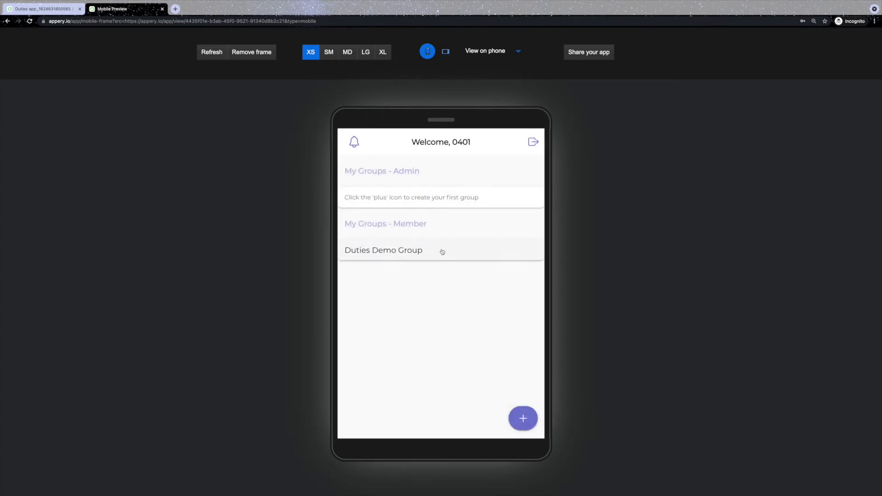
Step: Inside Duties Demo Group, add duty 'My first Duty' with description 'My first Description'
left_click(383, 250)
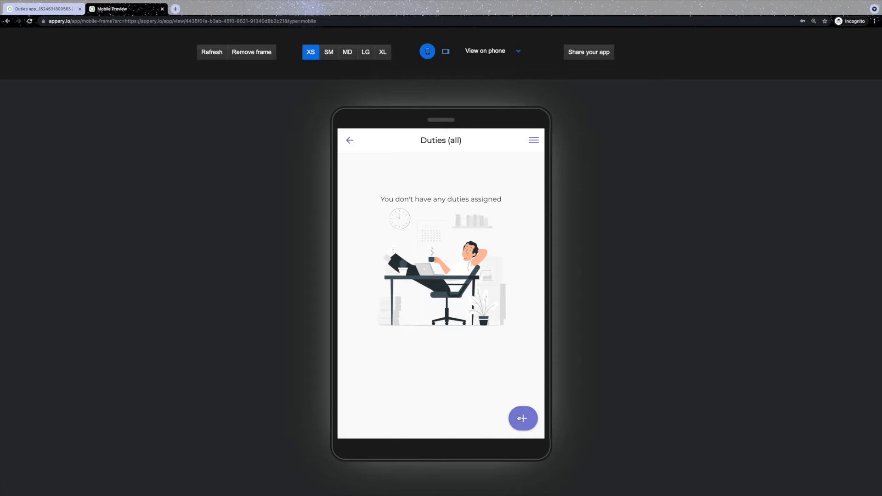
left_click(521, 418)
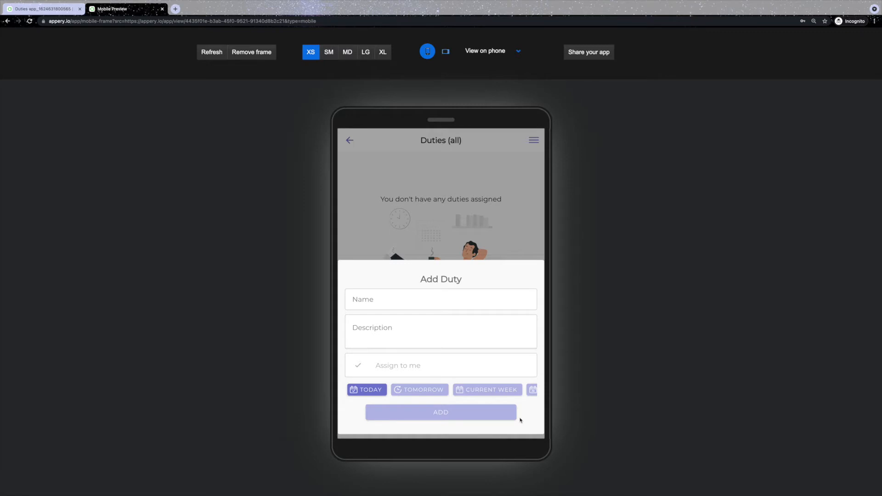
mouse_move(506, 411)
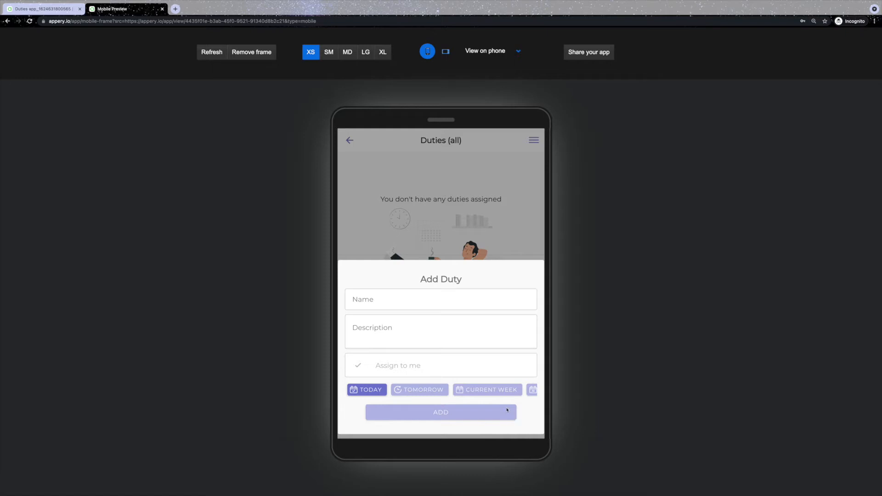
left_click(441, 299)
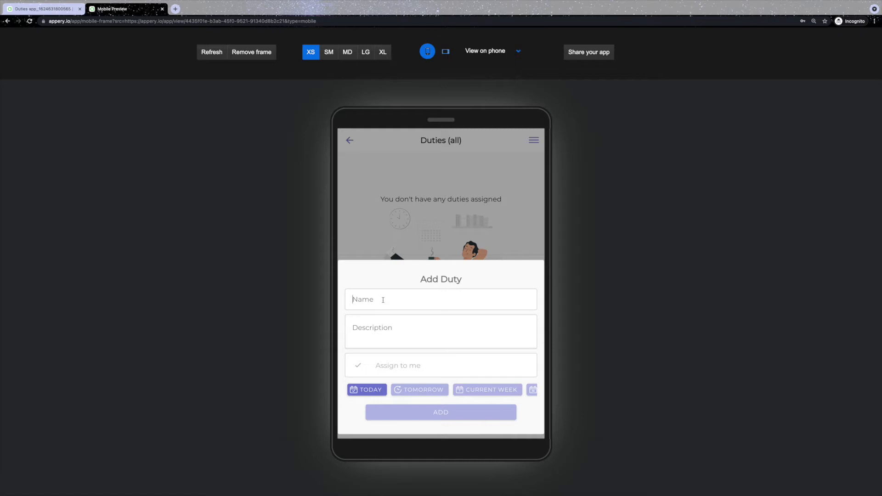
type("My first Duty")
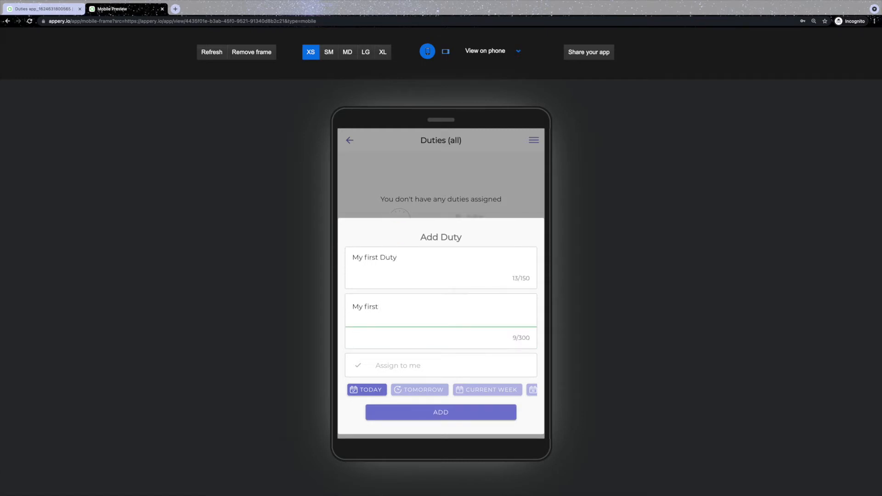
type("Description")
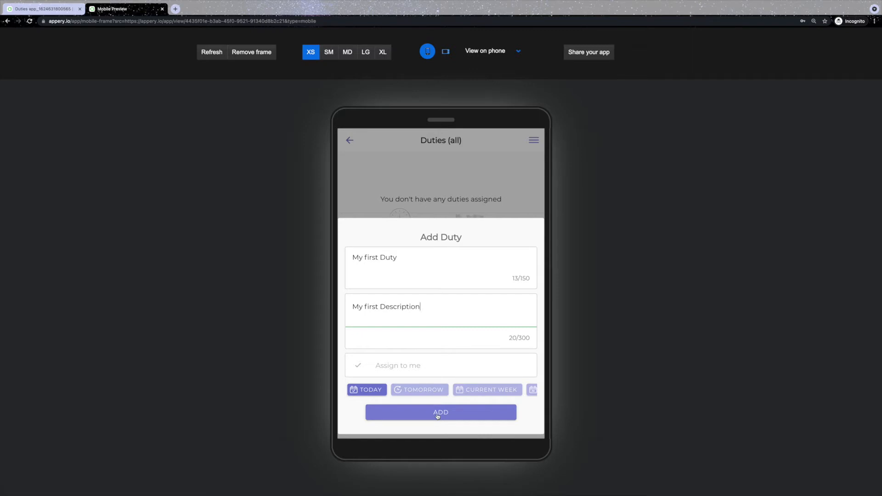
left_click(441, 413)
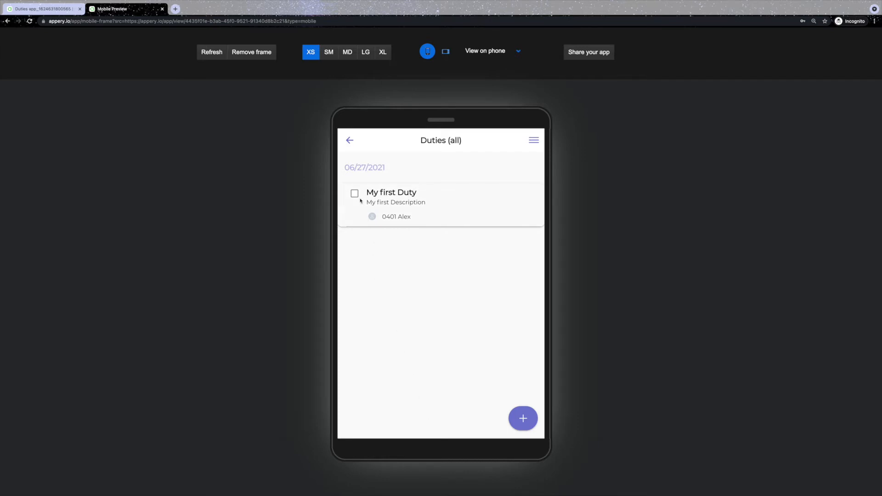
Step: Cancel deleting My first Duty, then bring up the group's duty filter menu
left_click(354, 193)
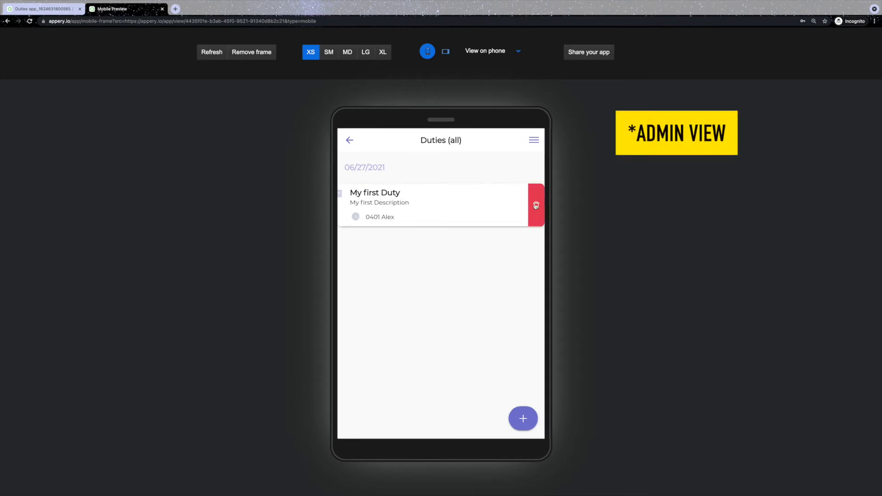
left_click(535, 205)
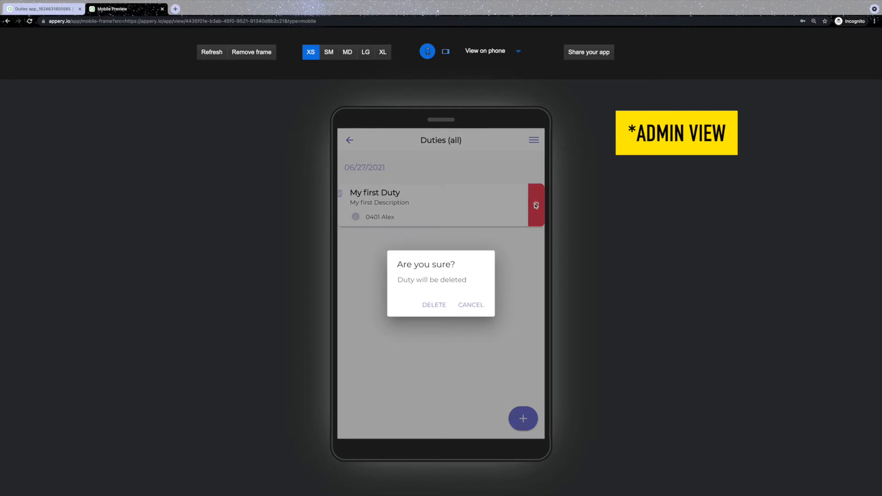
left_click(470, 305)
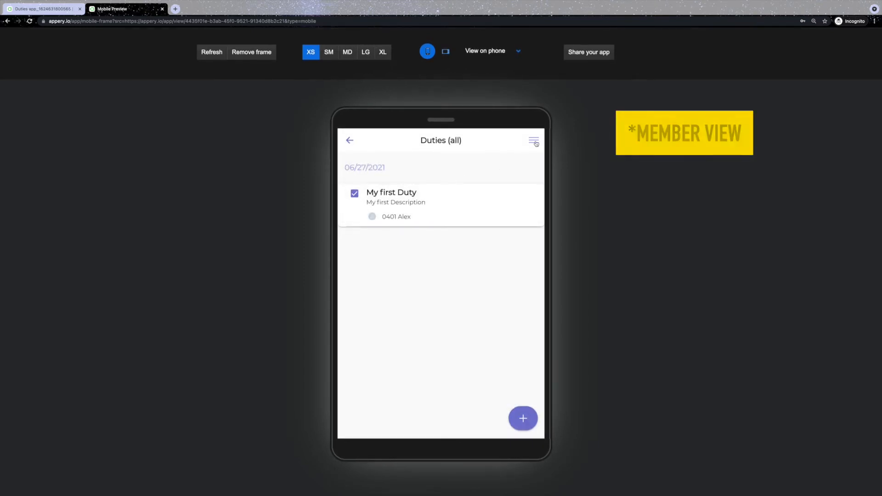
left_click(532, 140)
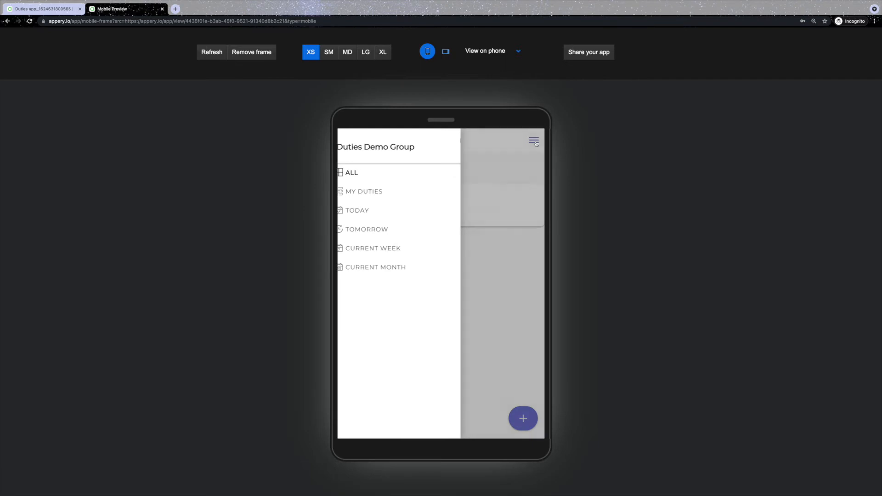
left_click(532, 141)
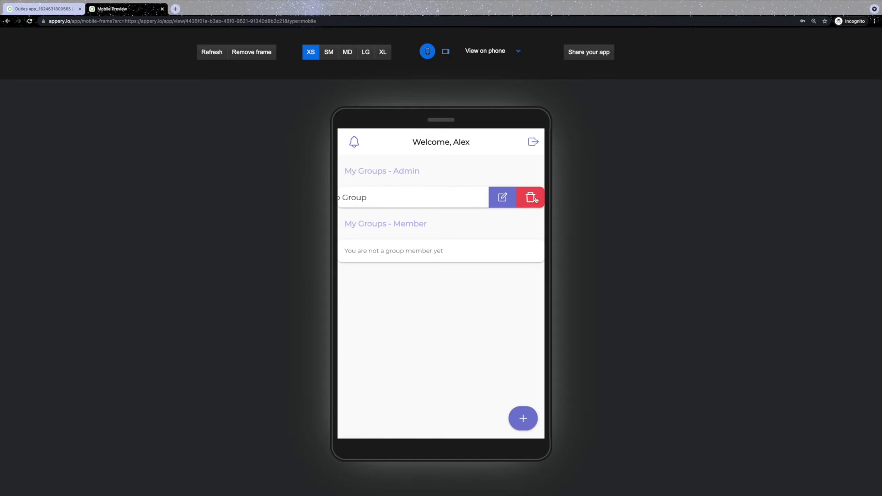
Step: Cancel deleting Duties Demo Group, then open and dismiss its Edit Group form
left_click(530, 198)
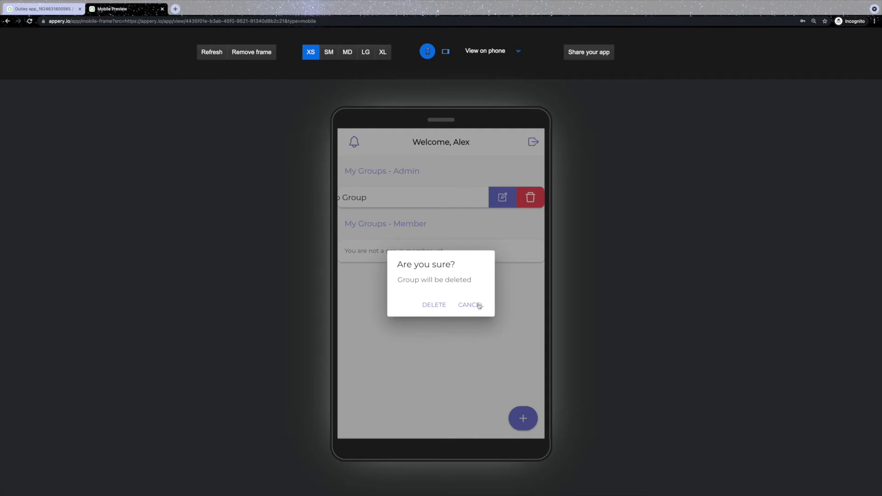
left_click(469, 304)
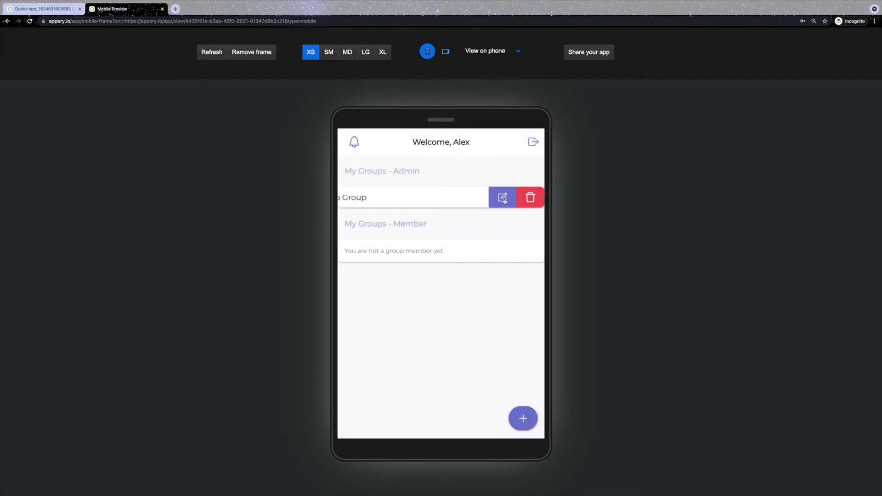
left_click(502, 197)
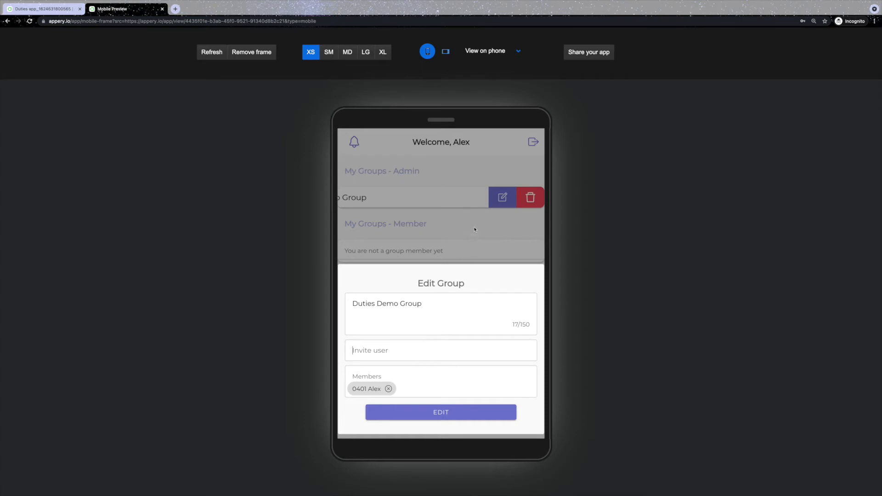
left_click(441, 412)
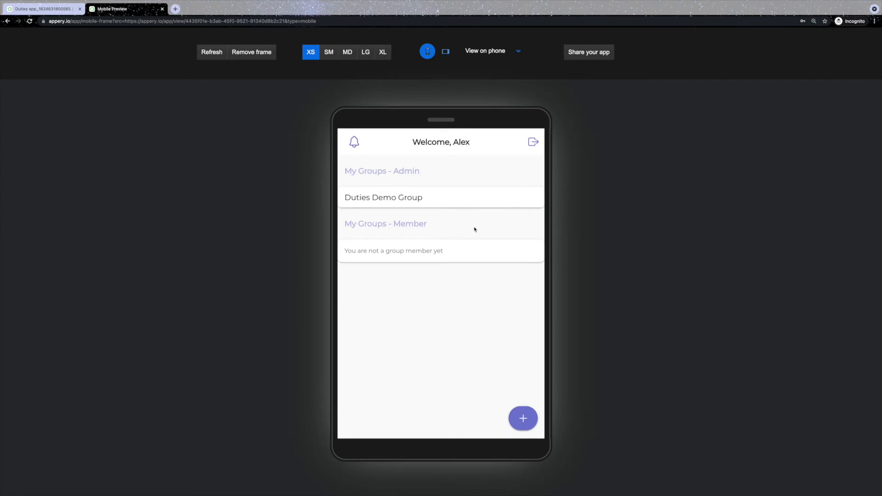
mouse_move(276, 135)
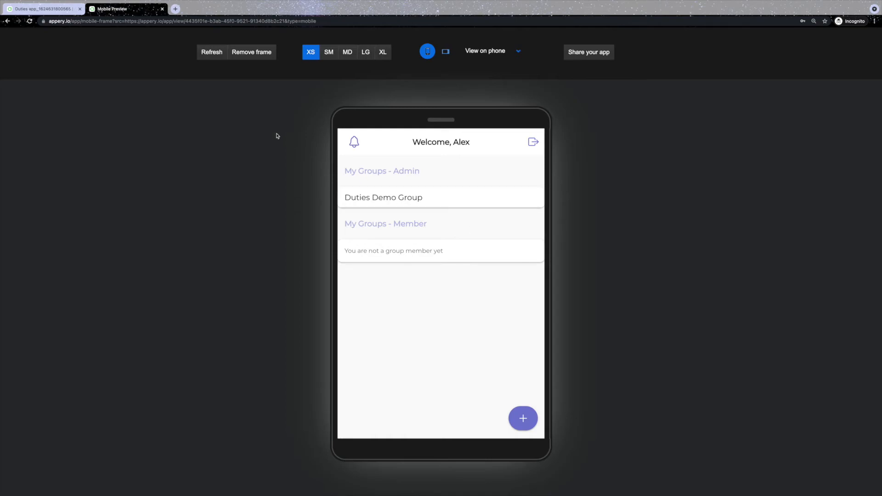
Step: In the editor, set ProductivelyLabelText's text to 'efficiently' on the Login page
left_click(39, 10)
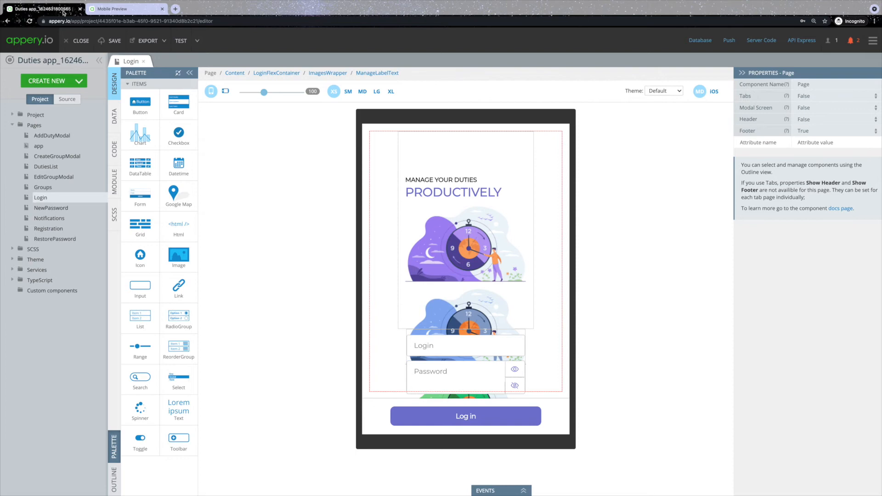
left_click(453, 192)
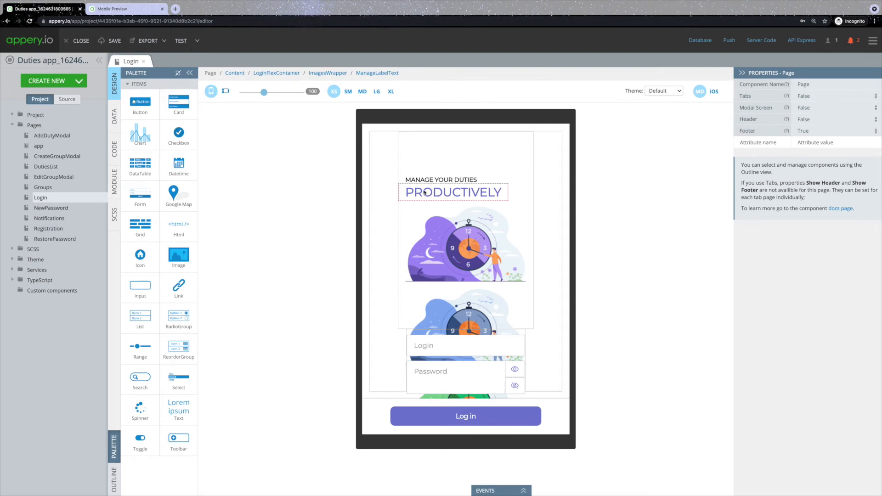
left_click(453, 192)
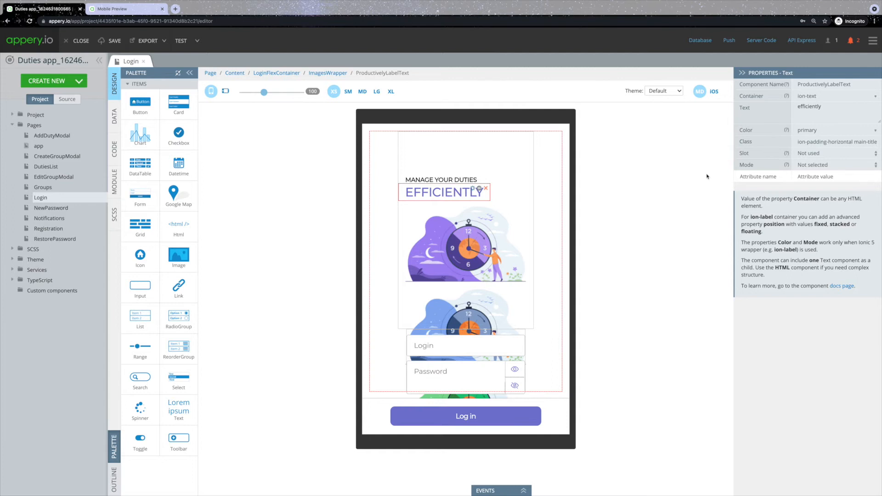
left_click(466, 245)
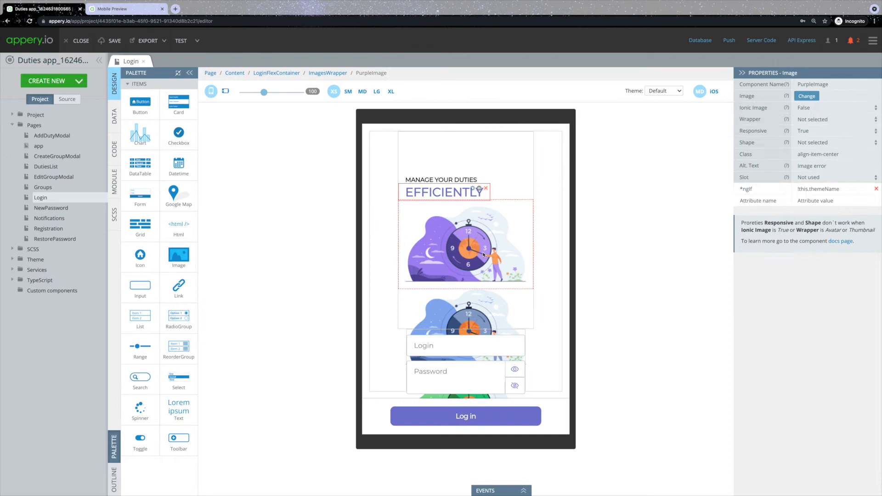
scroll("down", 3)
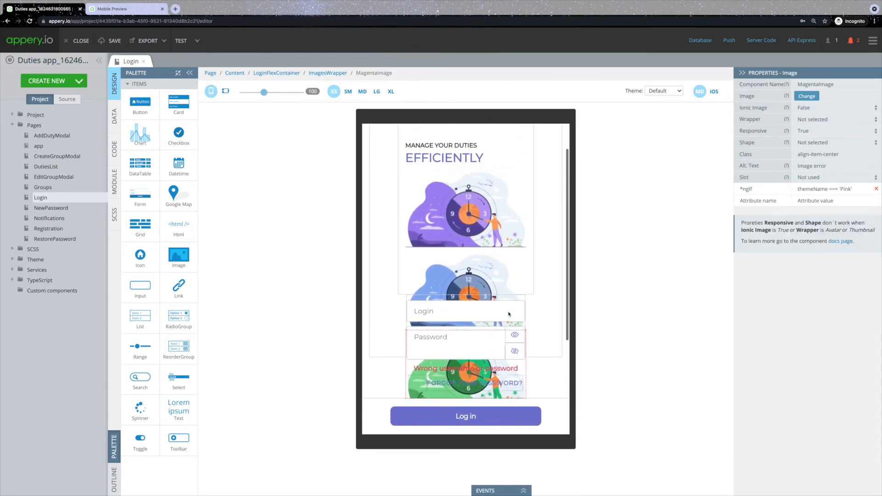
Step: Switch the app theme to Pink so the login preview turns pink
left_click(663, 90)
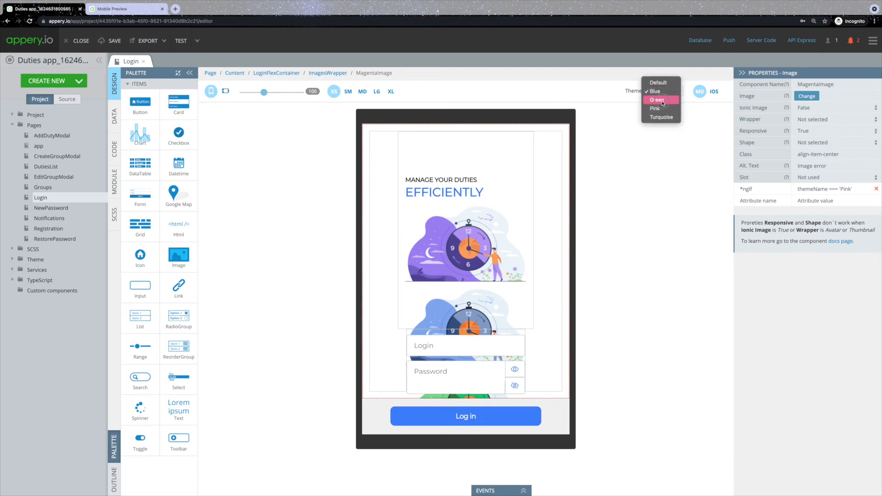
left_click(654, 108)
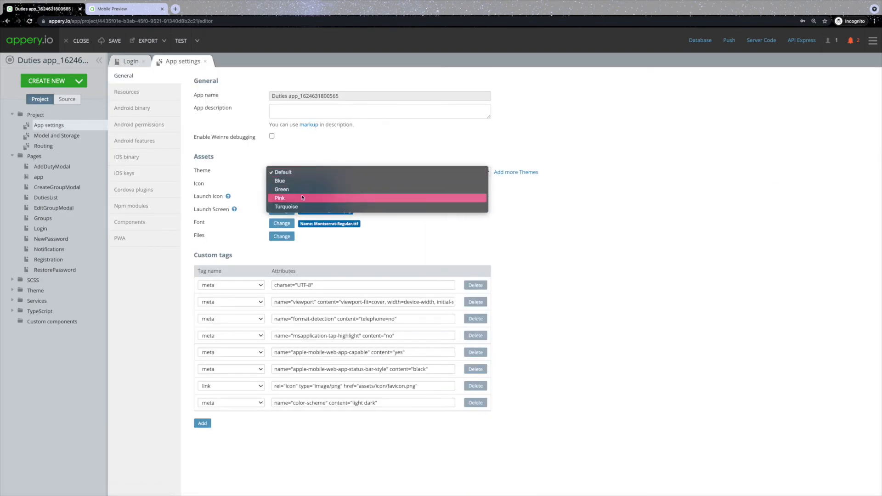
left_click(120, 9)
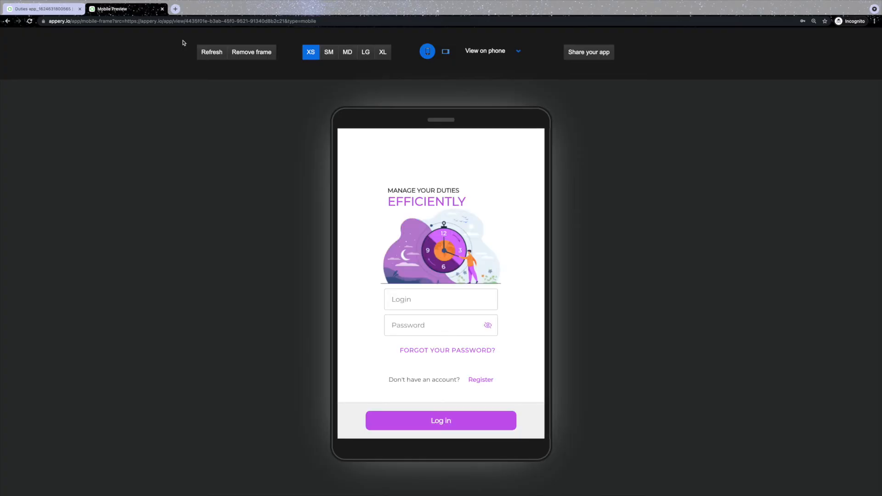
left_click(40, 8)
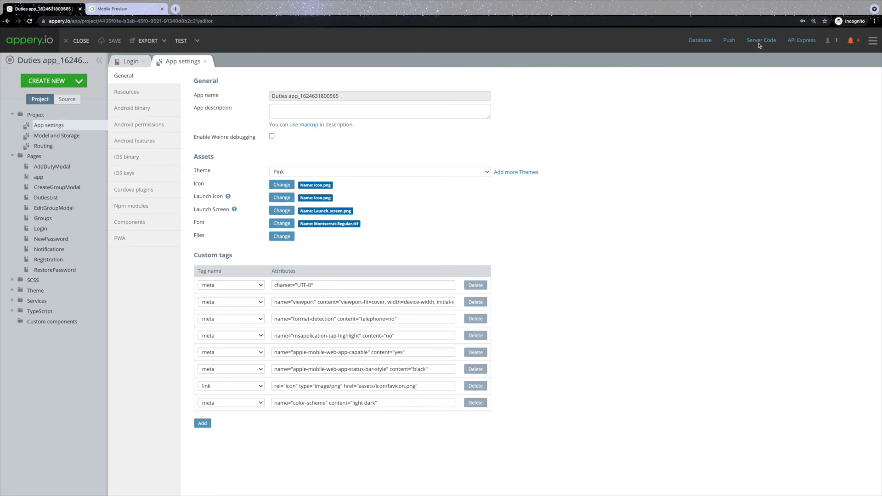
Step: Browse the DutiesSettings server-code library's store links, then return to the project
left_click(761, 40)
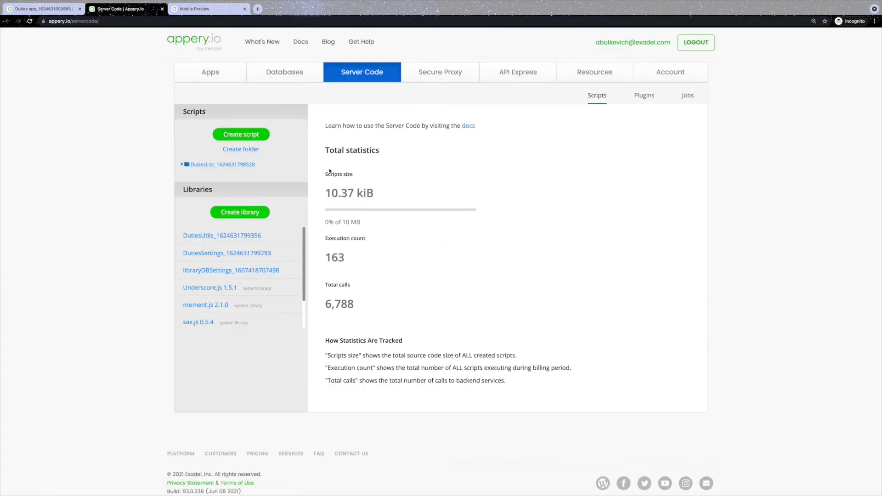
left_click(226, 252)
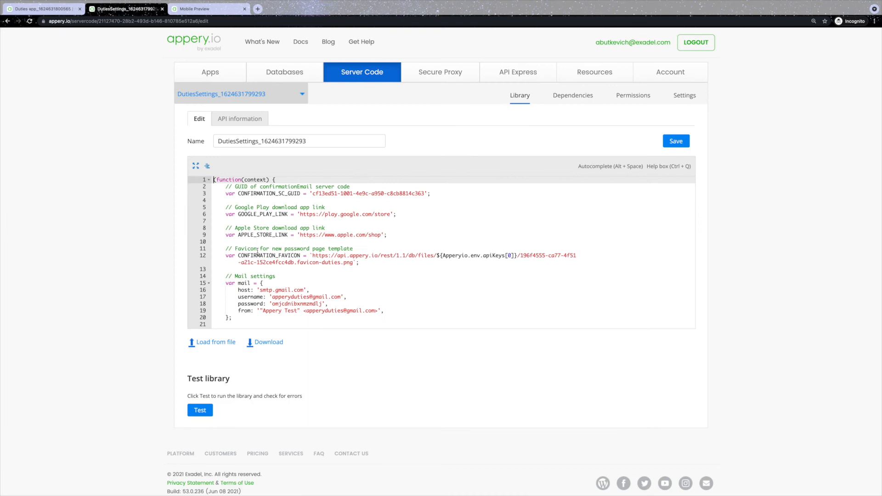
mouse_move(259, 249)
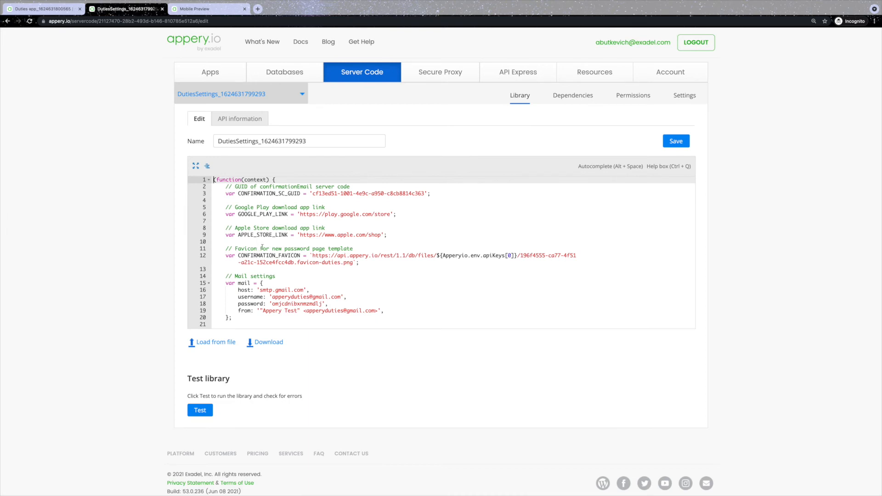
scroll("down", 3)
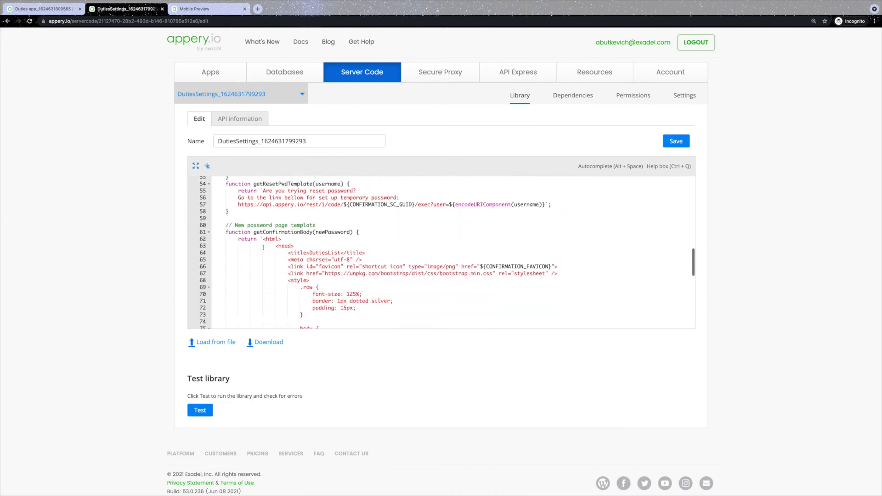
scroll("up", 3)
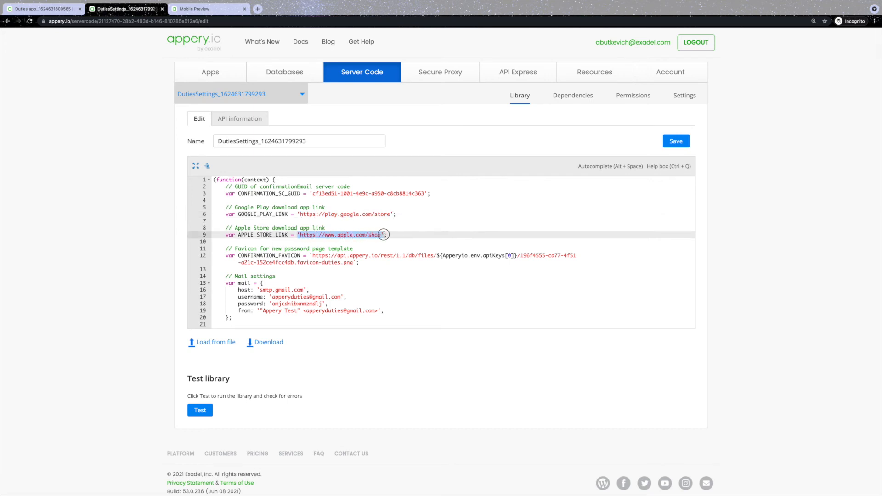
left_click(399, 214)
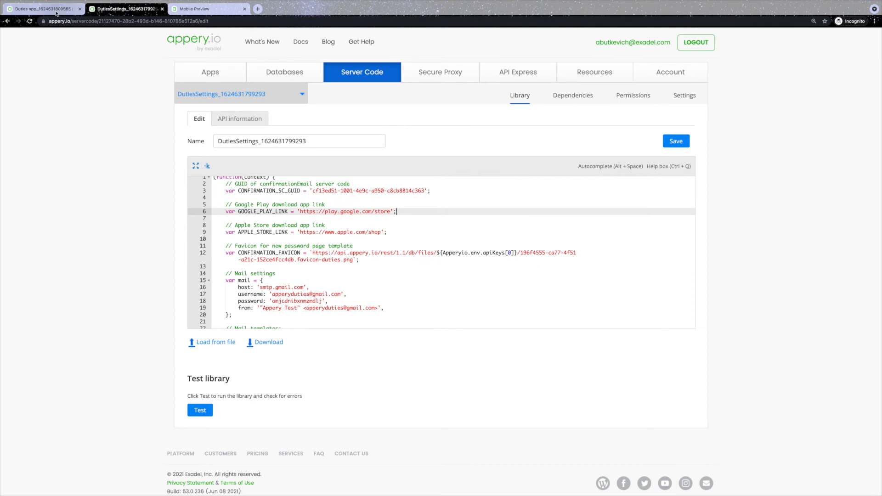
left_click(39, 8)
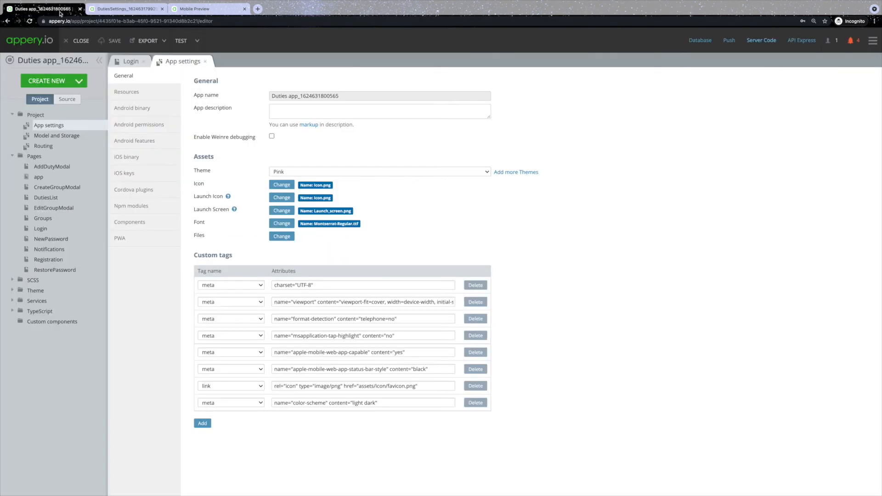
Step: Export the Duties app as an iOS Binary (.ipa) and return to the project
left_click(147, 41)
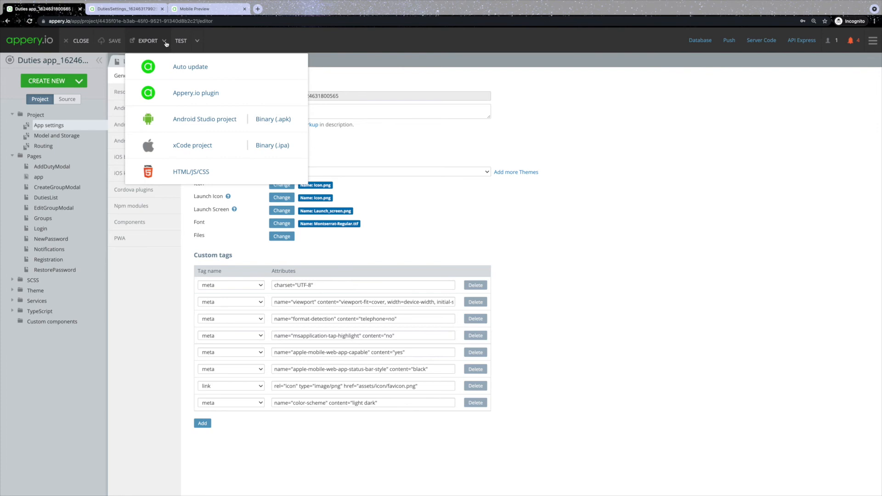
mouse_move(174, 56)
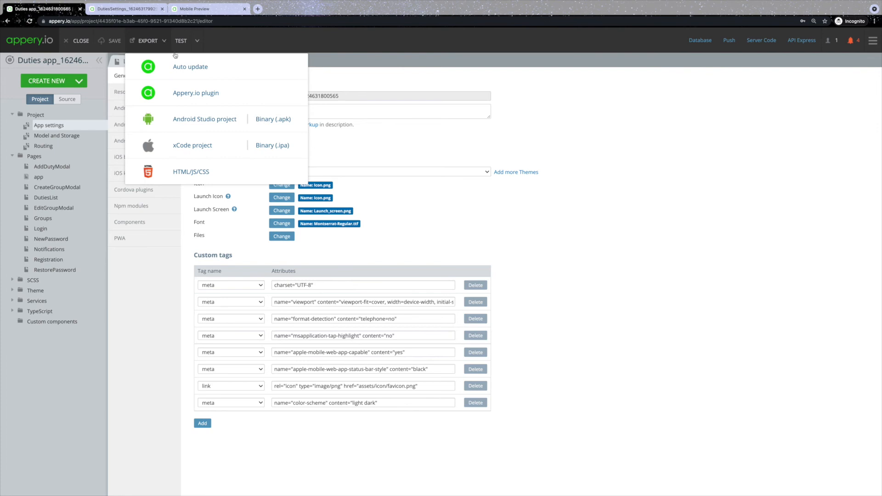
left_click(273, 145)
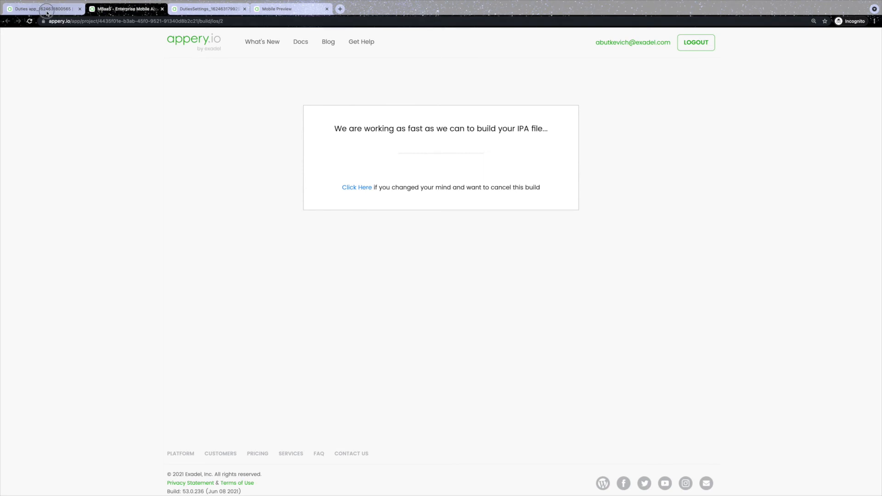
left_click(42, 8)
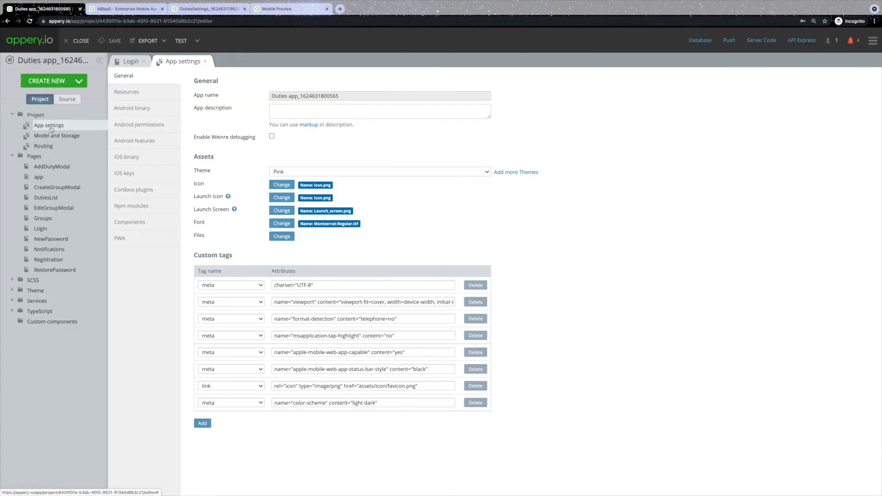
Step: Check the iOS binary certificate and provisioning profile, then return to the build page
left_click(126, 157)
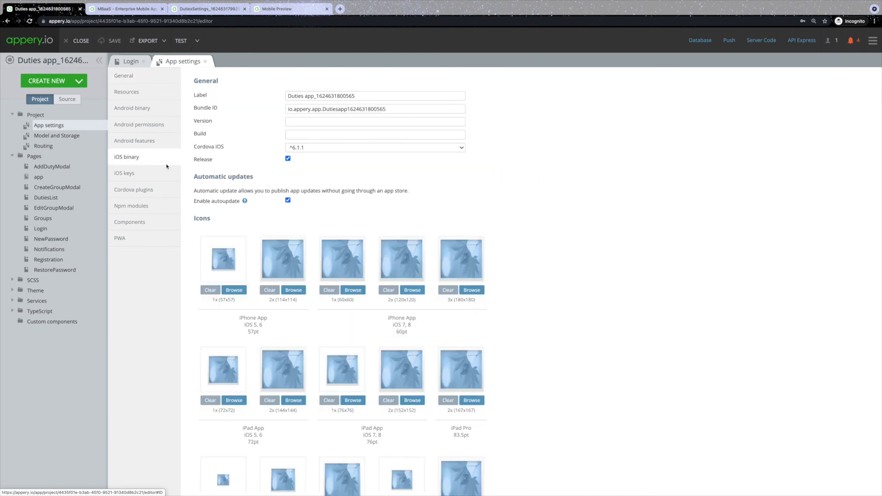
scroll("down", 3)
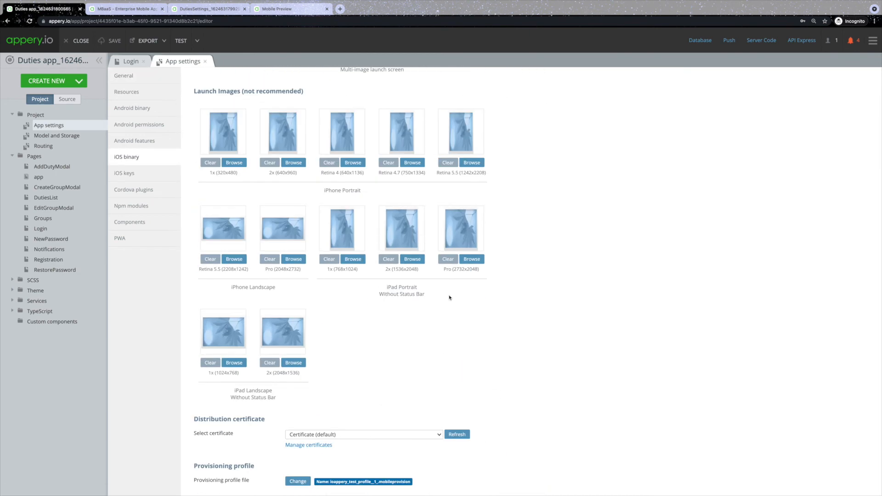
mouse_move(416, 386)
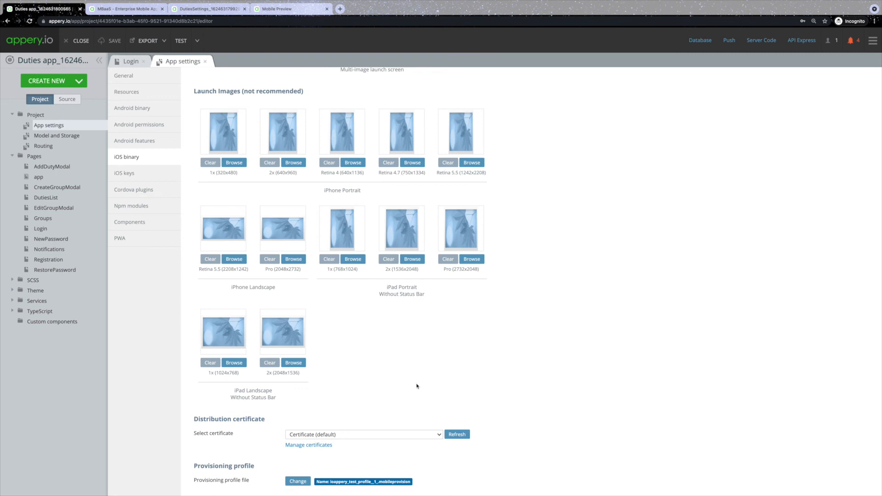
left_click(123, 9)
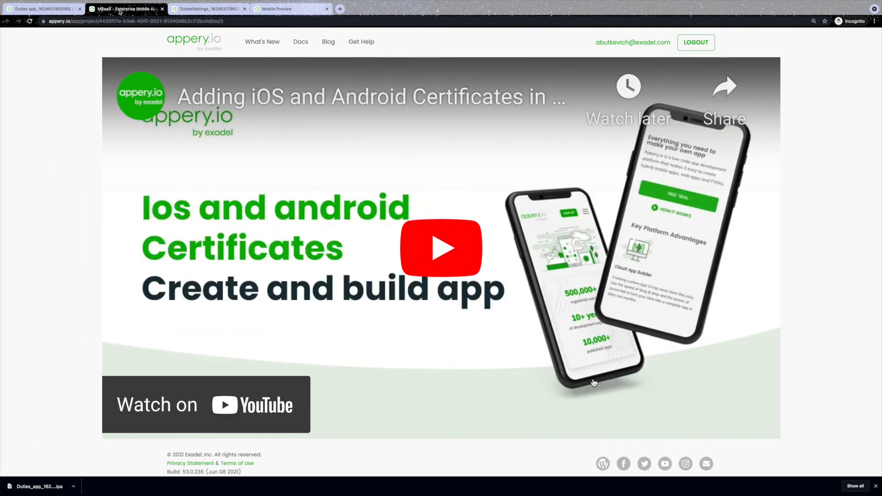
mouse_move(441, 252)
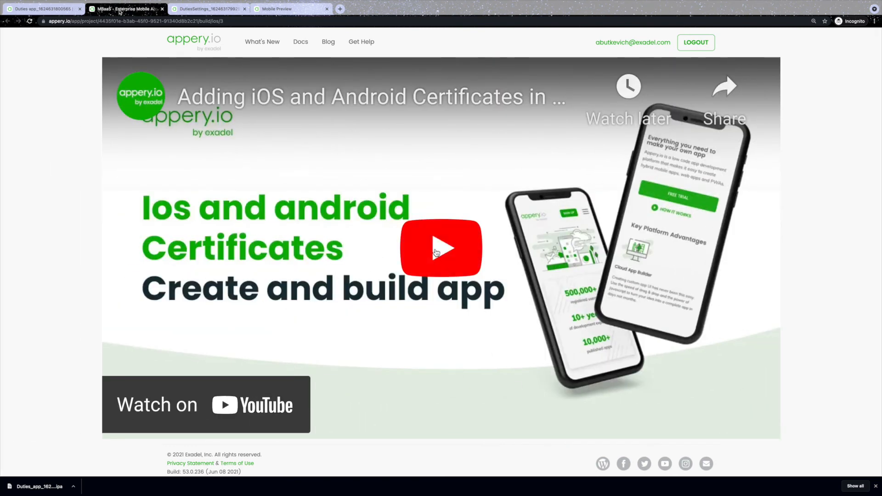
Step: Play the embedded video on adding iOS and Android certificates
left_click(441, 249)
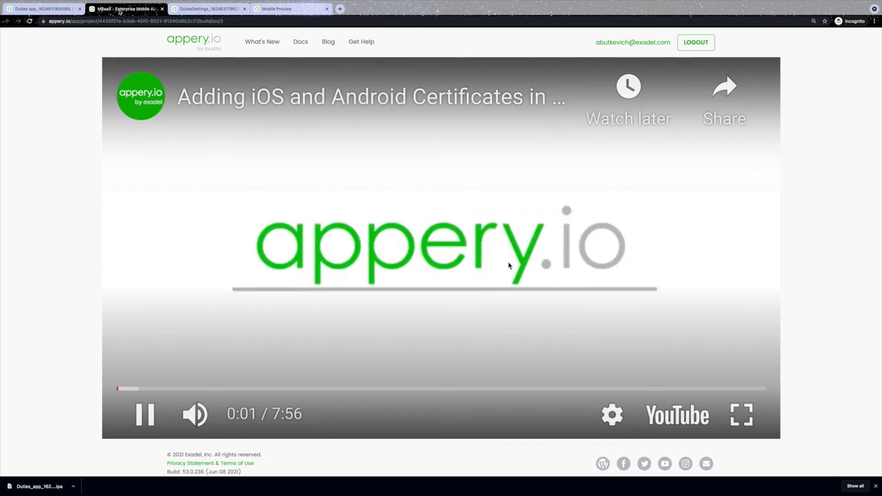
left_click(276, 8)
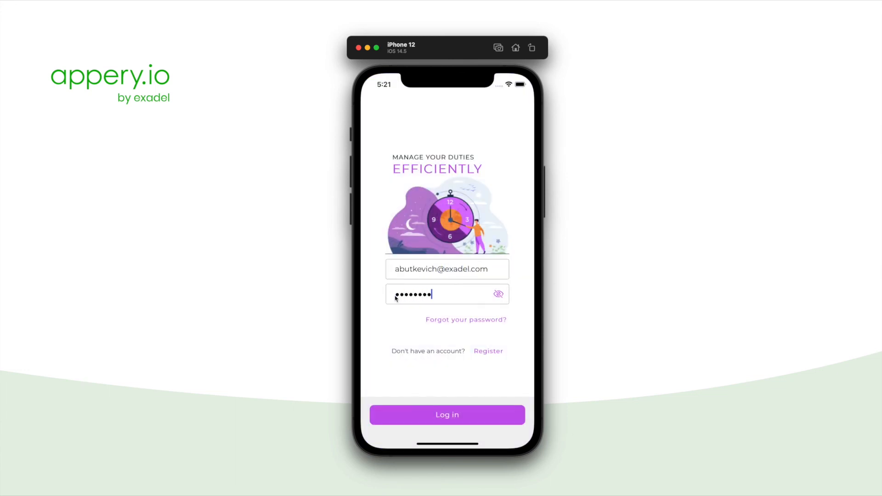
Step: Log in to the Duties app in the simulator and open the Add Duty sheet
left_click(447, 415)
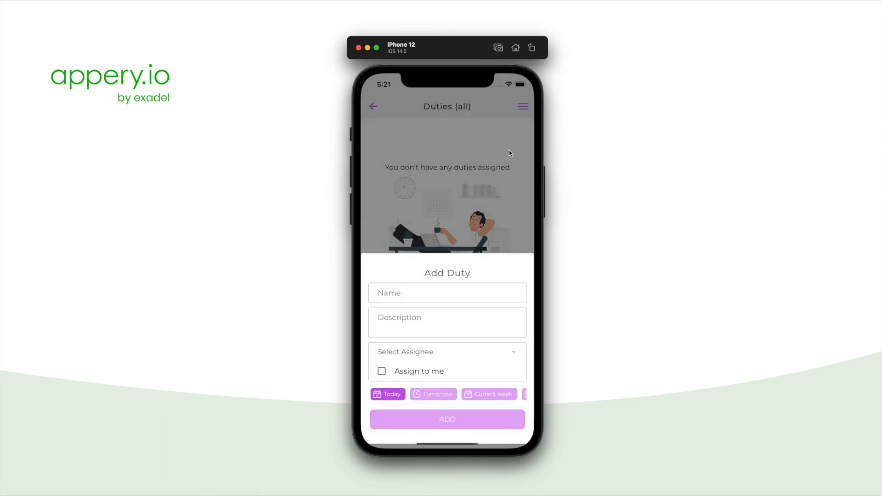
left_click(373, 106)
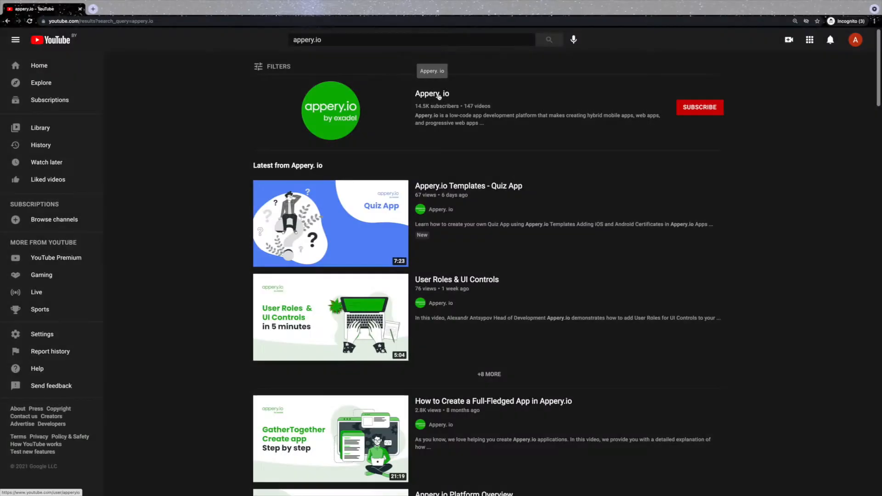
Step: Subscribe to the Appery.io channel from its YouTube channel page
left_click(432, 93)
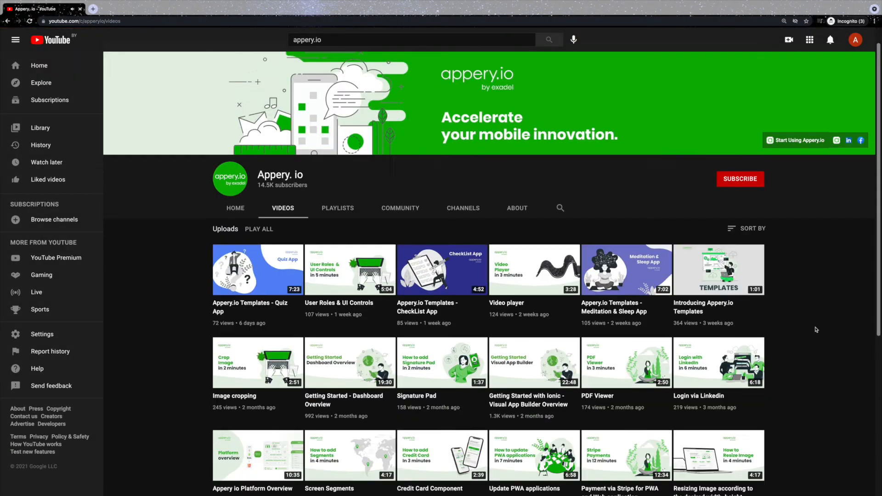
left_click(739, 179)
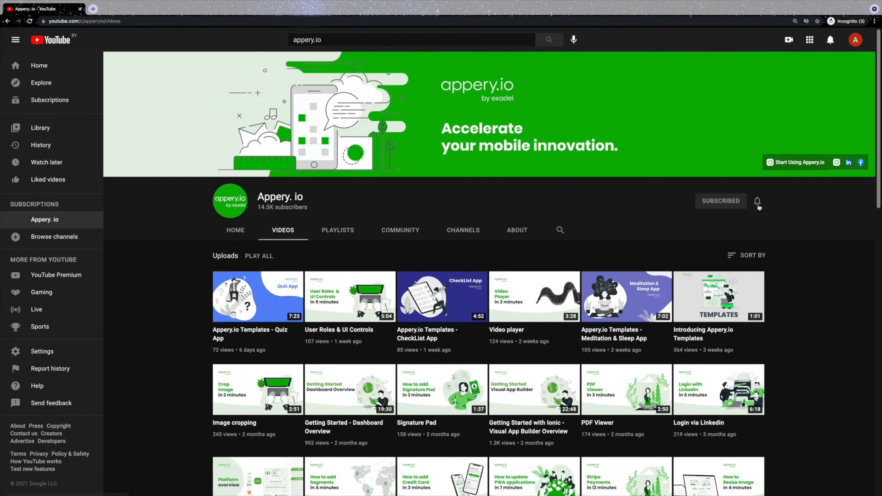